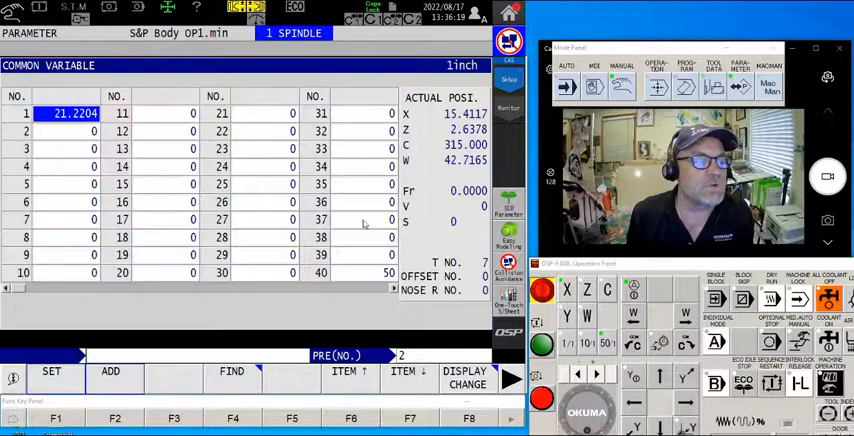
Bring up the list of machine user parameter pages from the display list.
{"action": "left_click", "coordinate": [464, 376]}
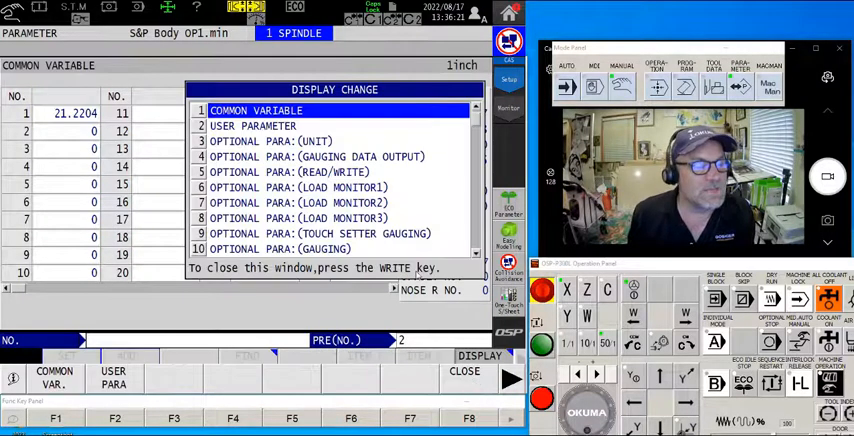
{"action": "mouse_move", "coordinate": [490, 396]}
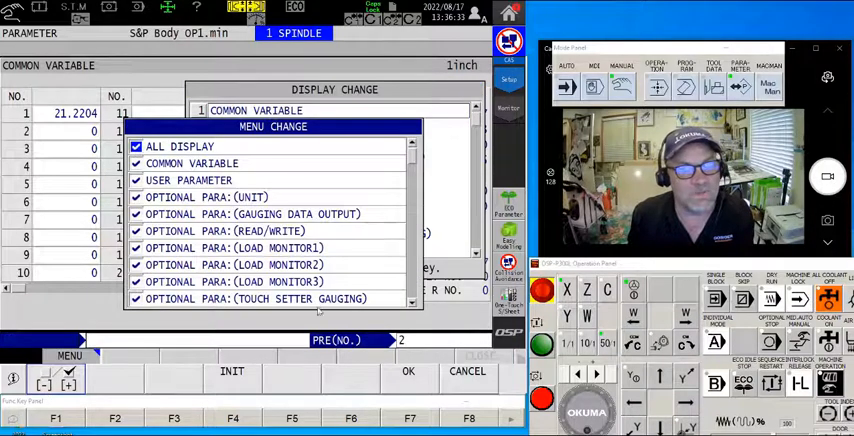
{"action": "left_click", "coordinate": [408, 372]}
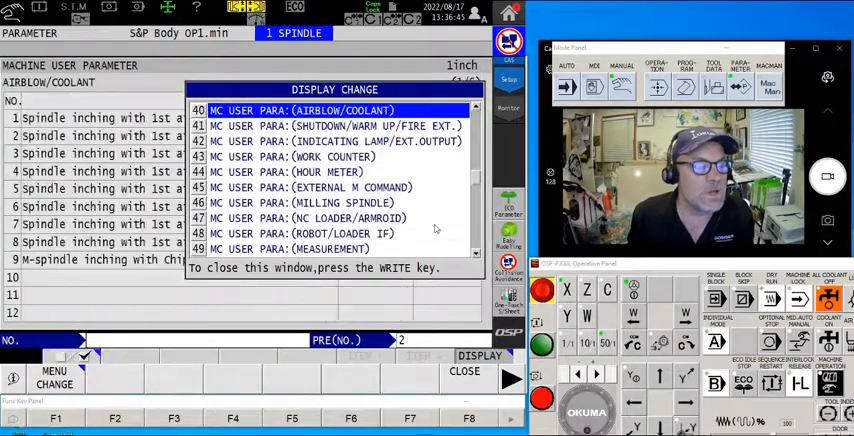
Show the MC USER PARA (MILLING SPINDLE) page with inching speed and rotation direction settings.
{"action": "left_click", "coordinate": [290, 202]}
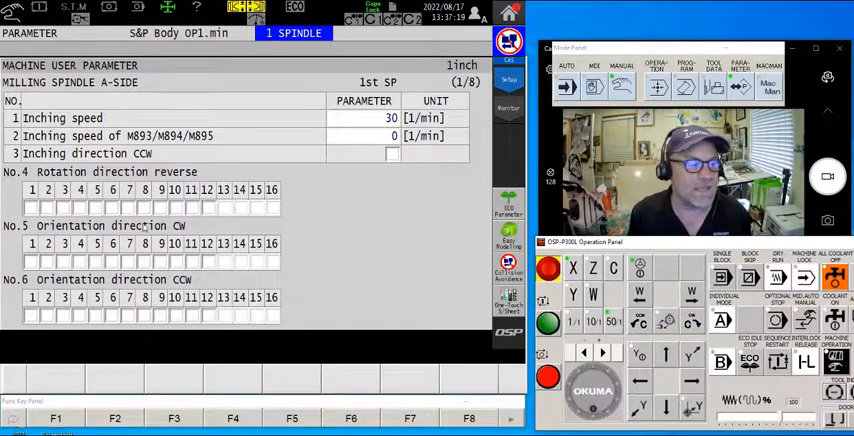
{"action": "left_click", "coordinate": [714, 30]}
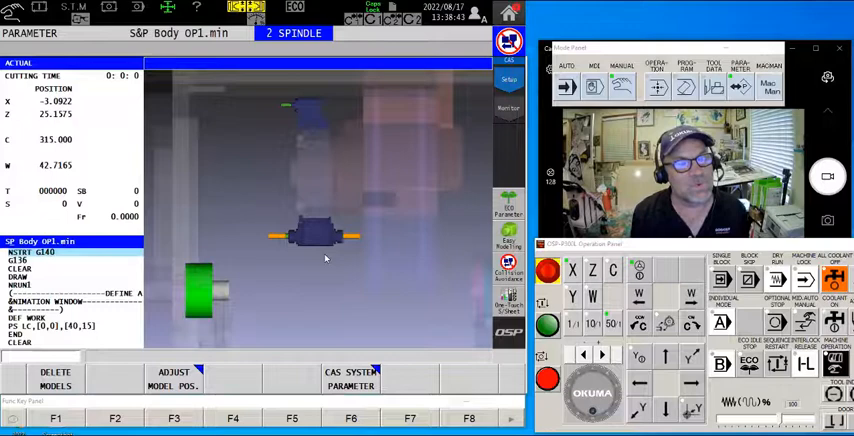
{"action": "mouse_move", "coordinate": [482, 152]}
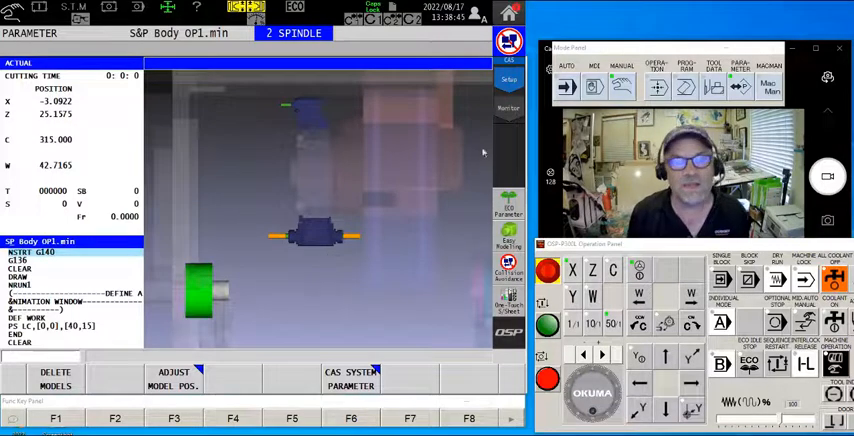